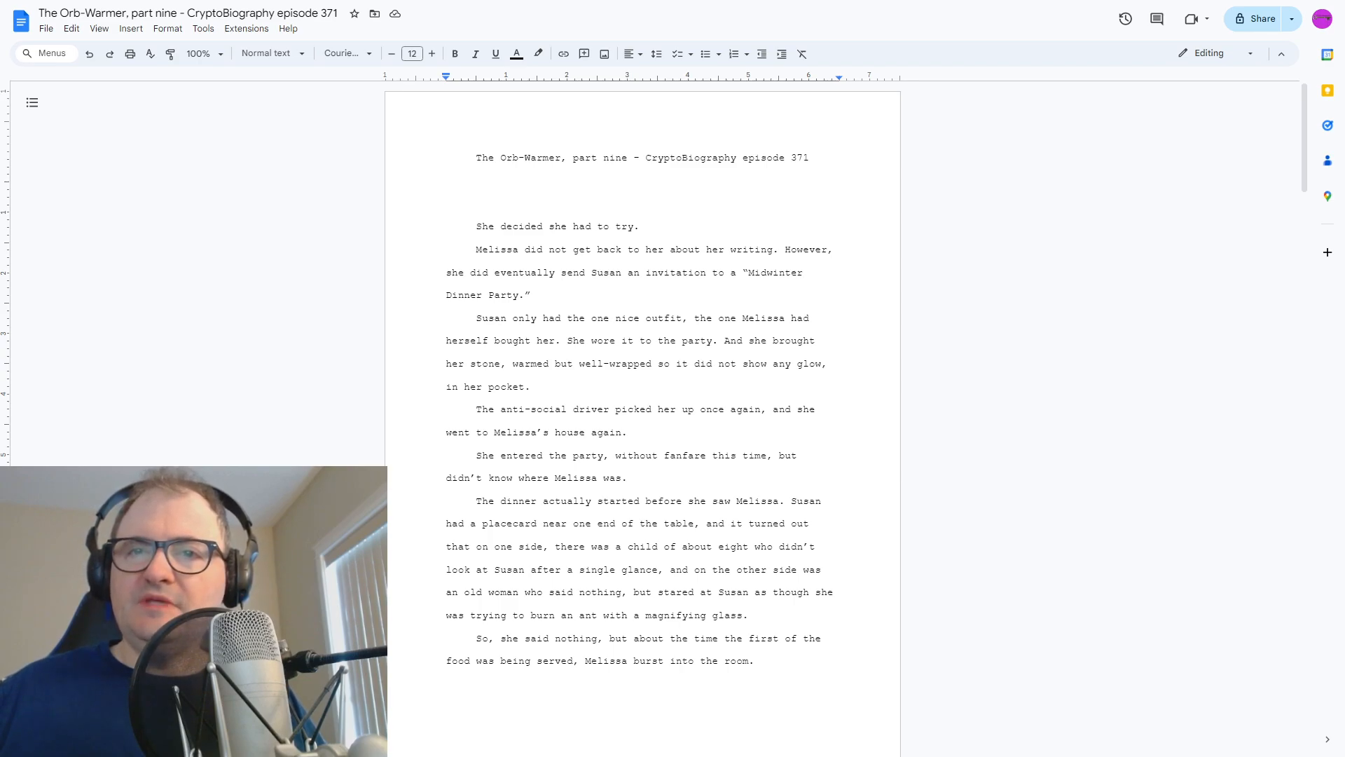
Scroll from the title to the second page, ending at the chocolate mousse paragraph
scroll(down, 3)
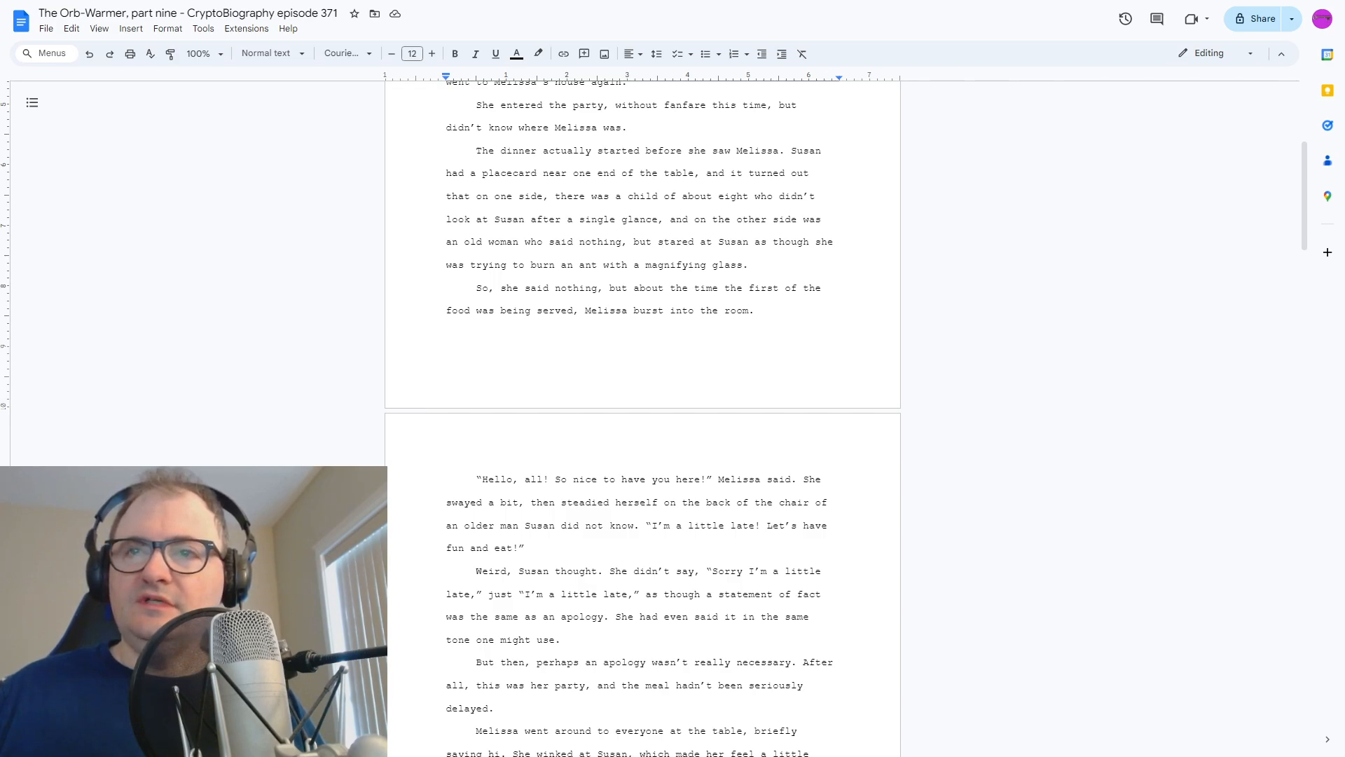
right_click(446, 685)
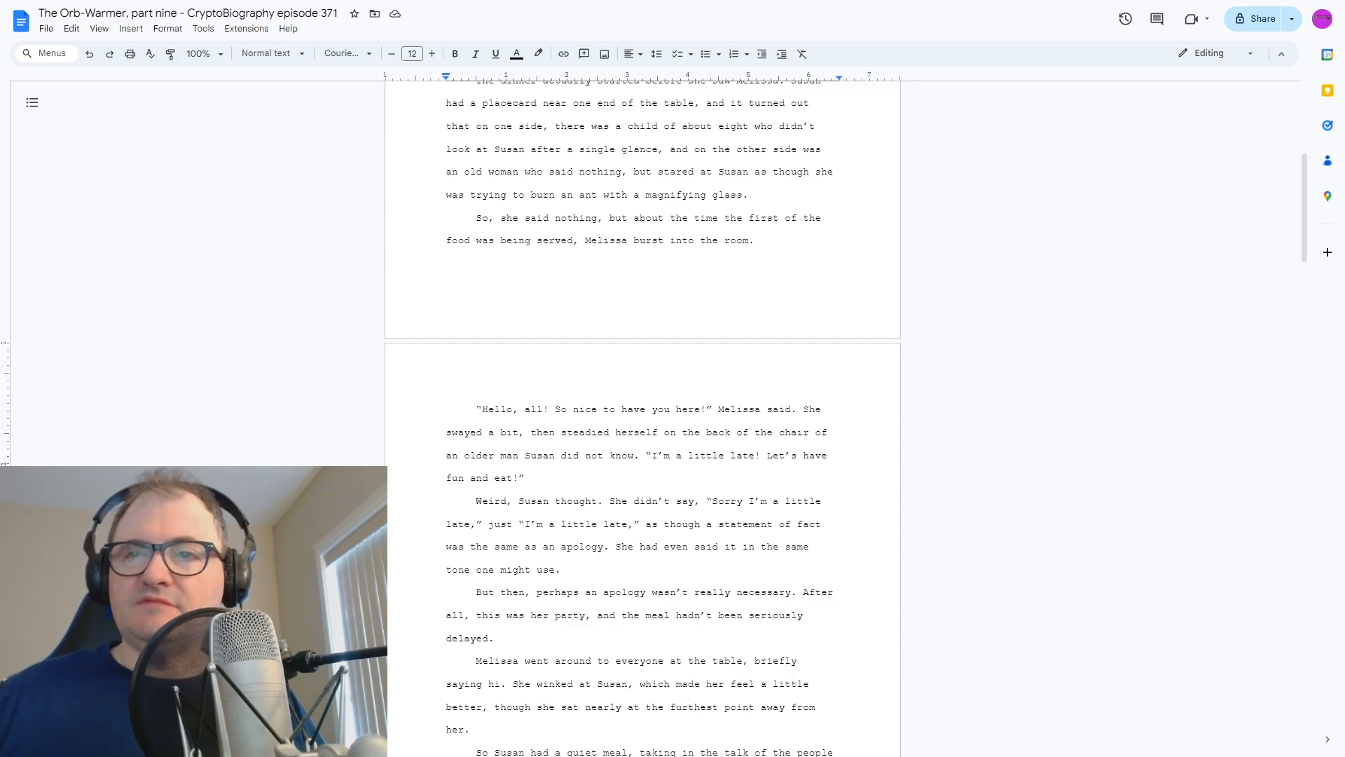
scroll(down, 3)
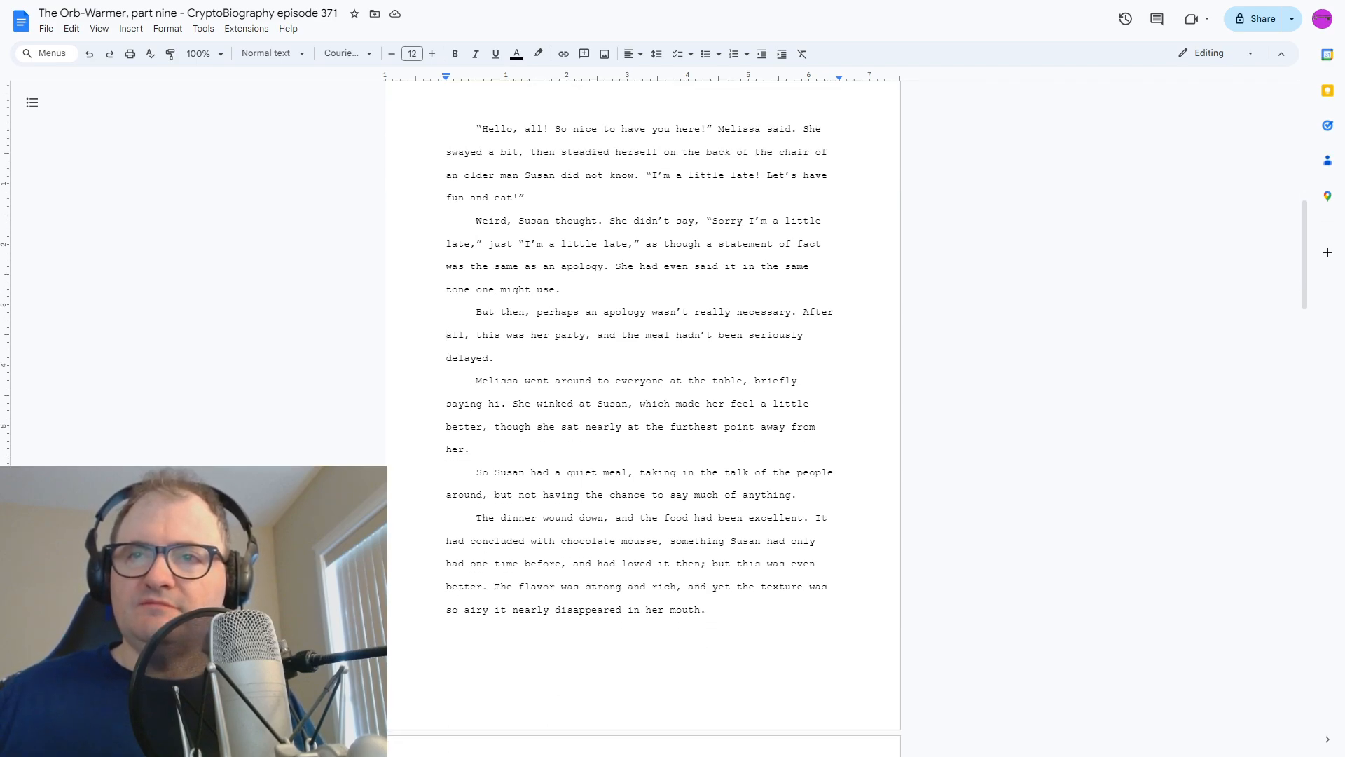
Scroll to the page beginning "Susan wasn't sure what the plan was" through the Negronis line
scroll(down, 3)
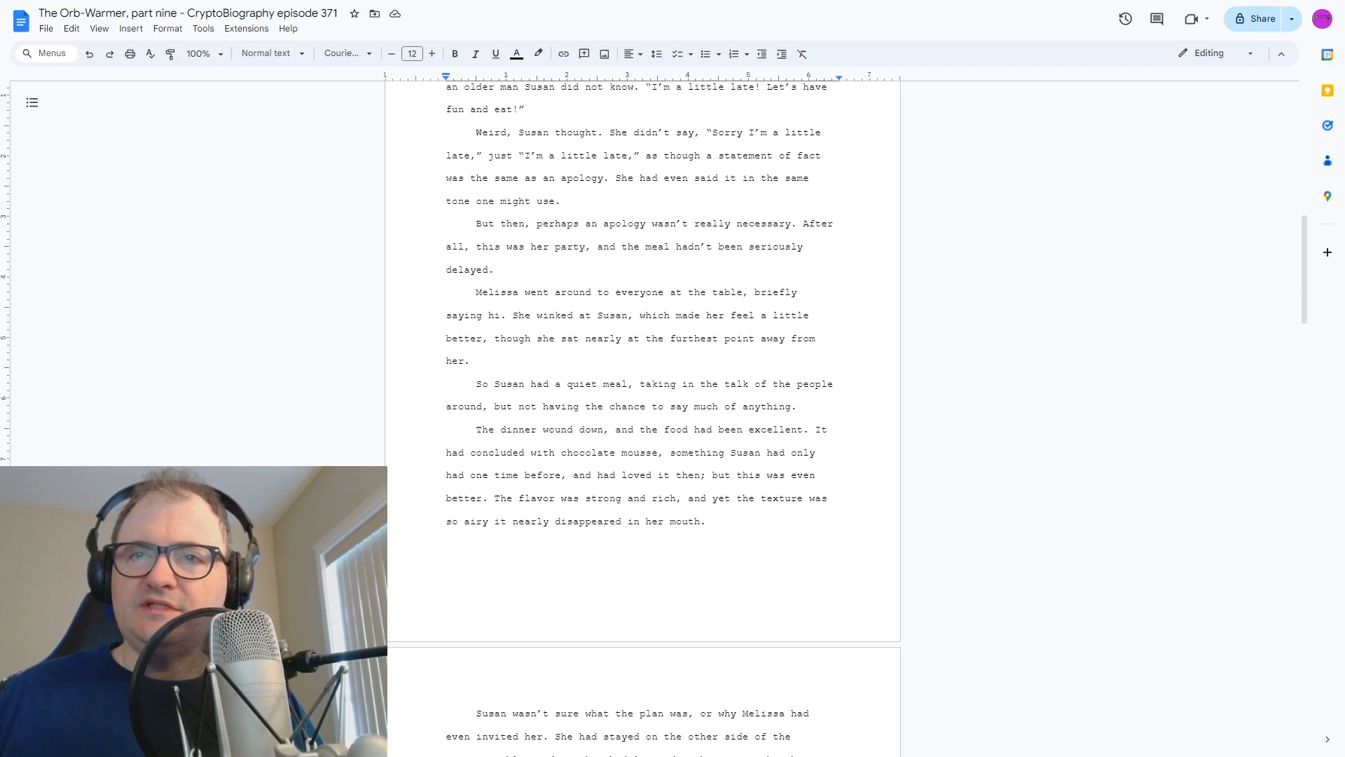
scroll(down, 3)
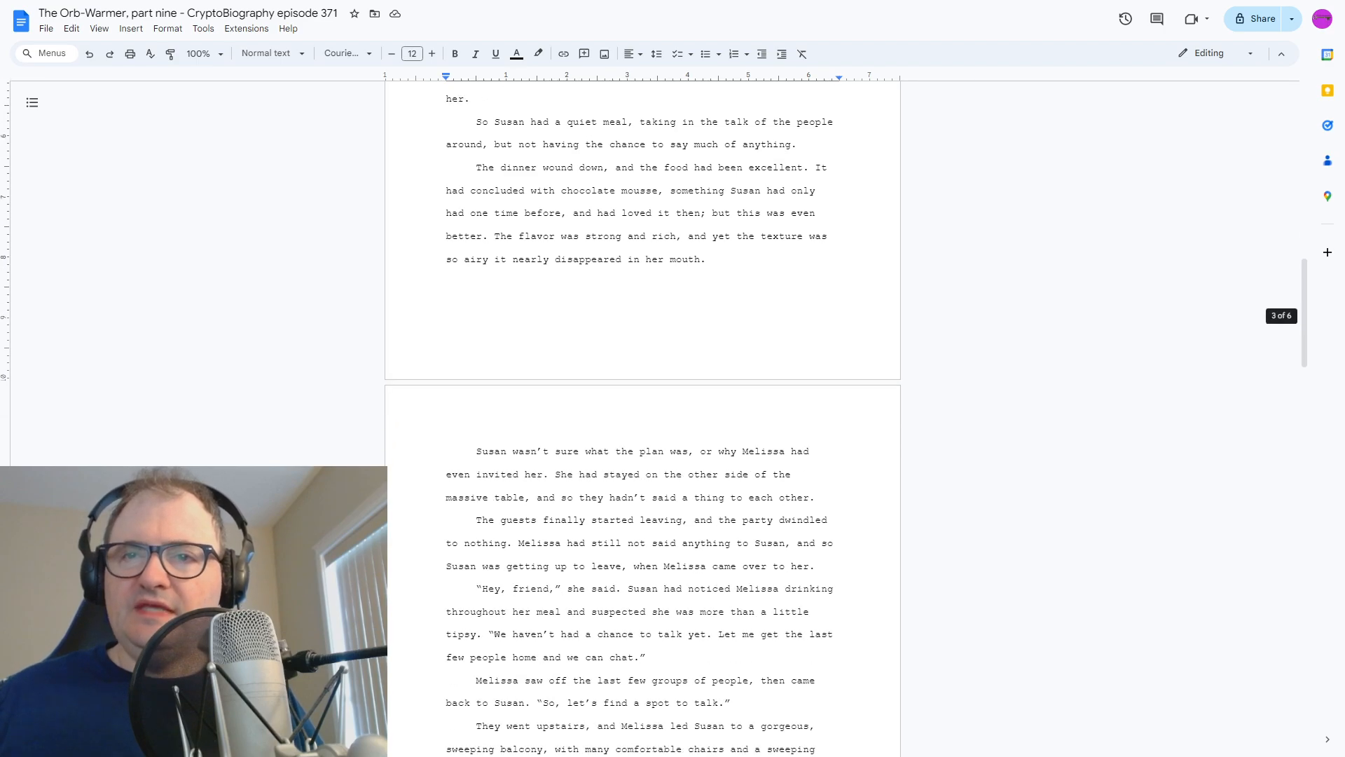
scroll(down, 3)
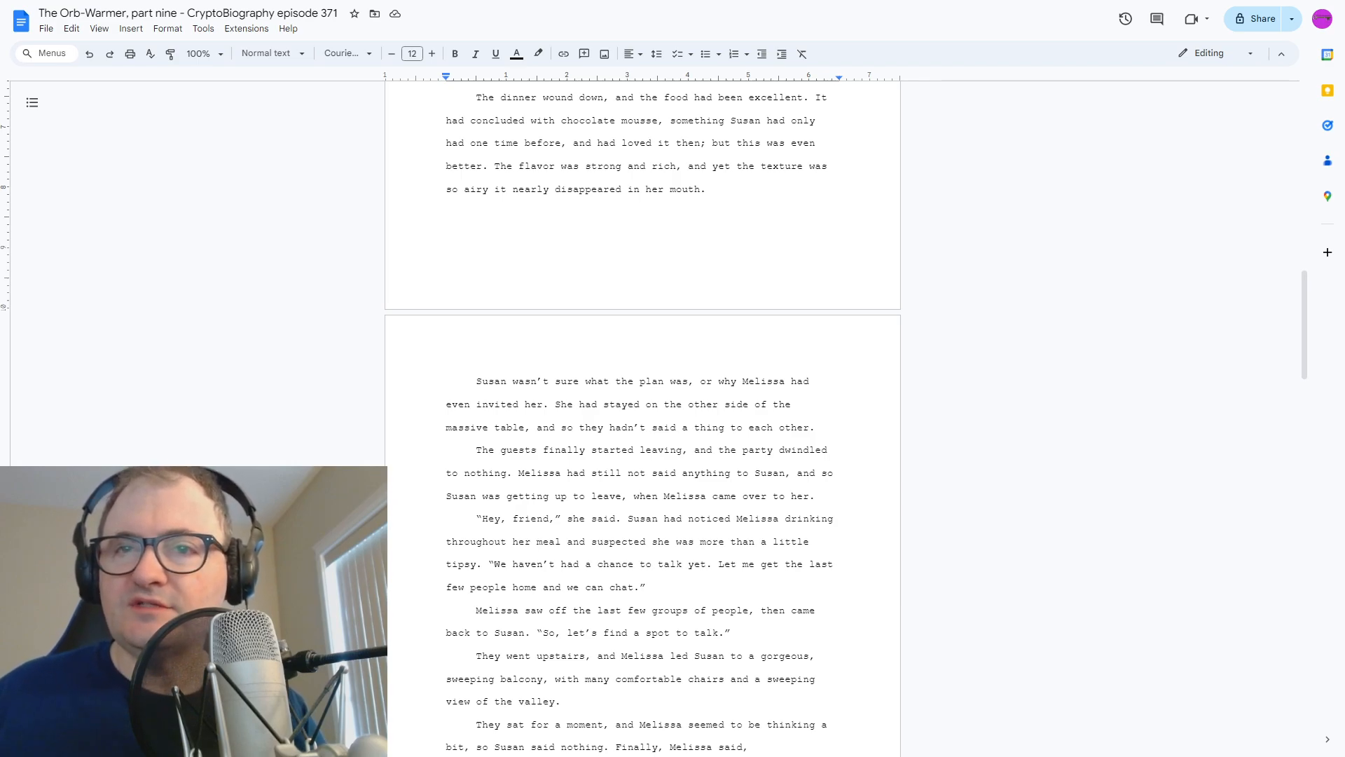
scroll(down, 3)
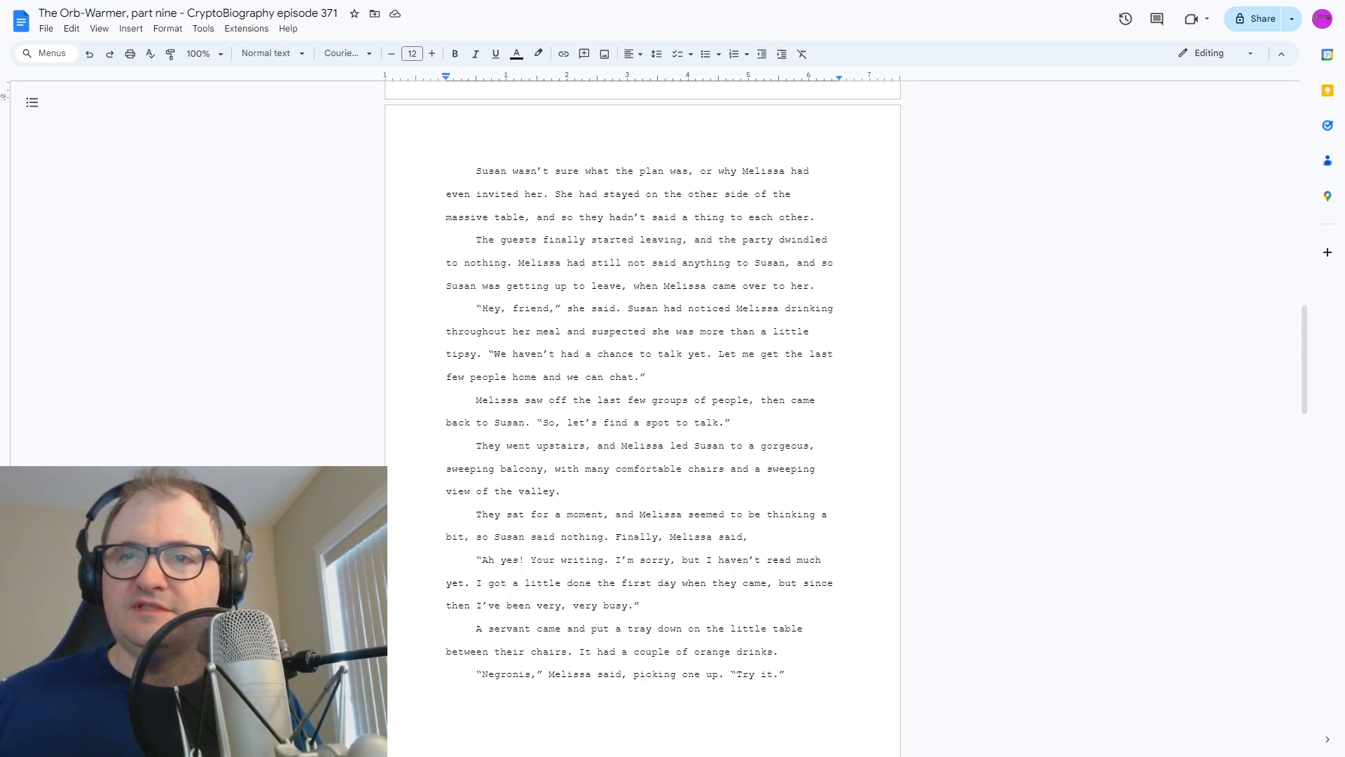
Scroll to the page starting "Susan did so. She took a sip" and read it
scroll(down, 3)
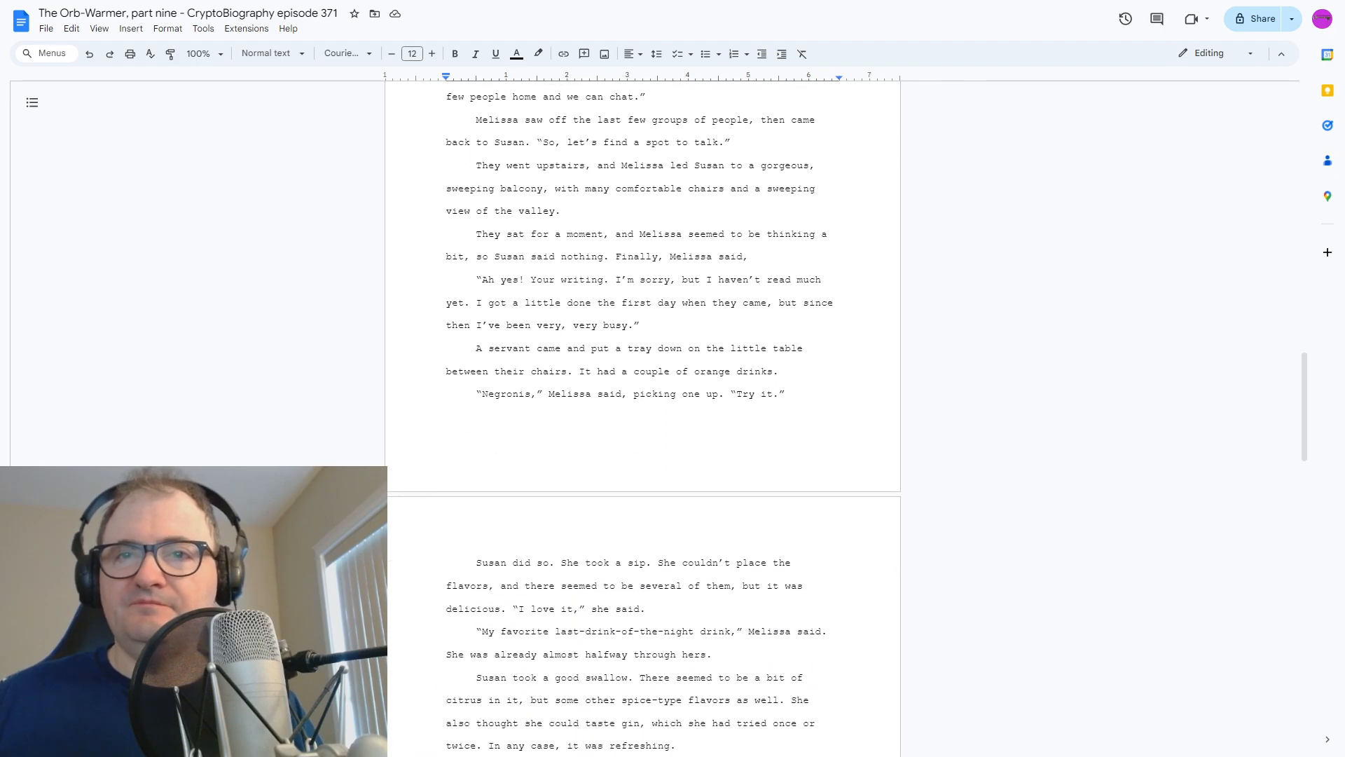
scroll(down, 3)
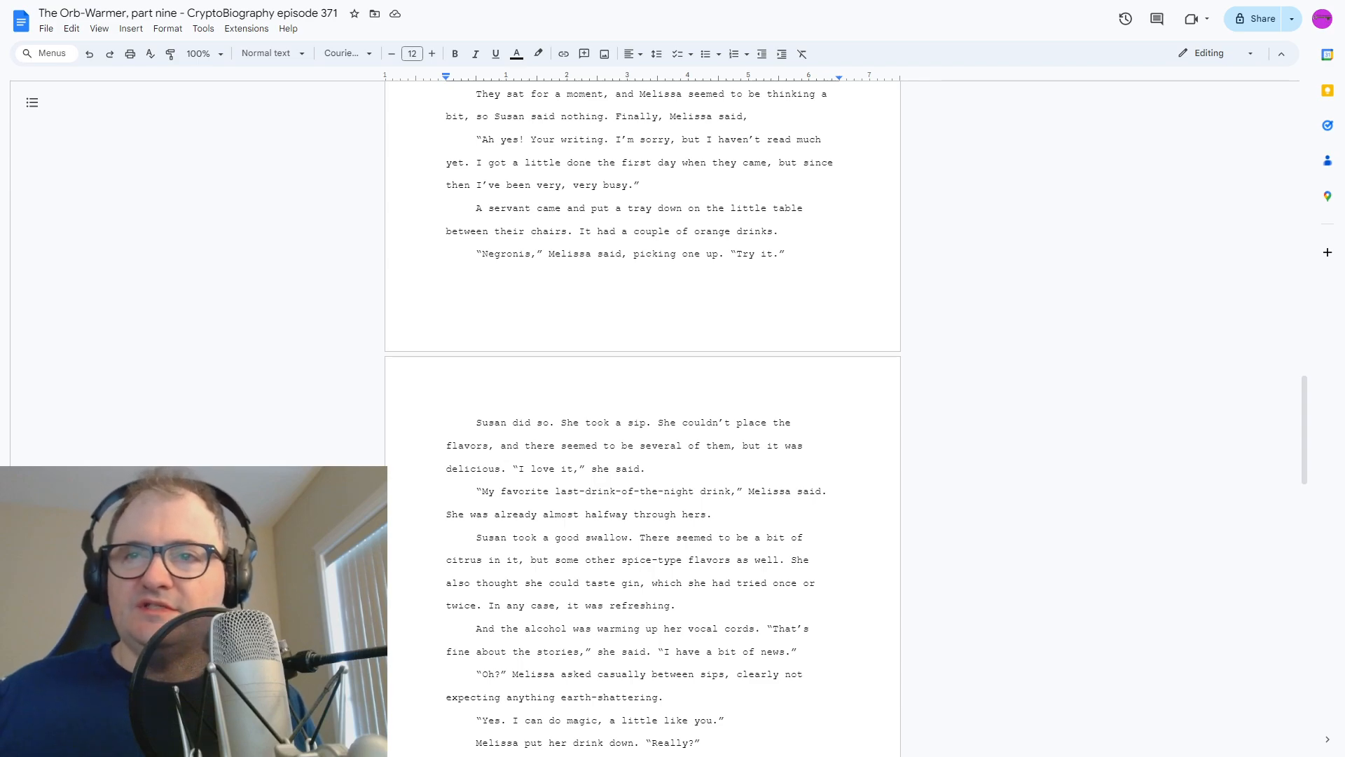
scroll(down, 3)
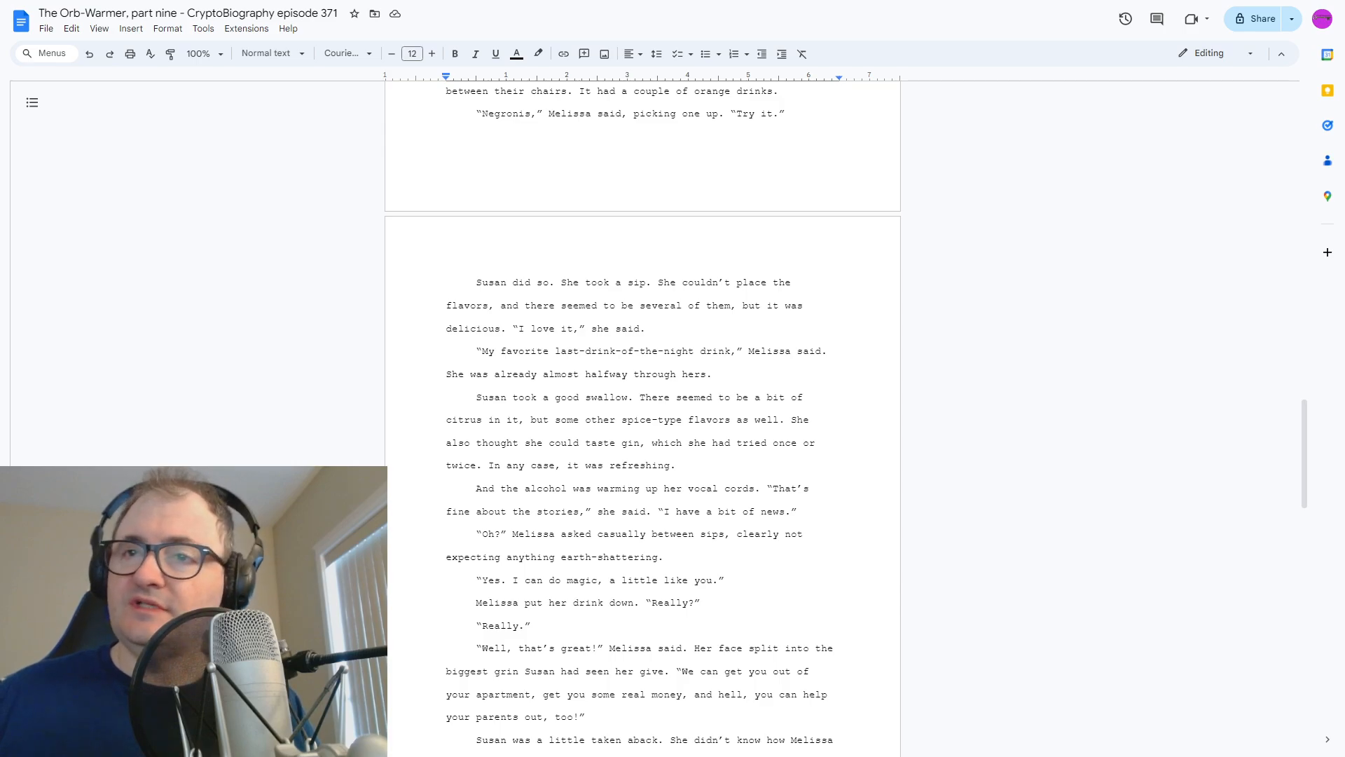
Scroll past the drink page to the page beginning "Let's see it!"
scroll(down, 3)
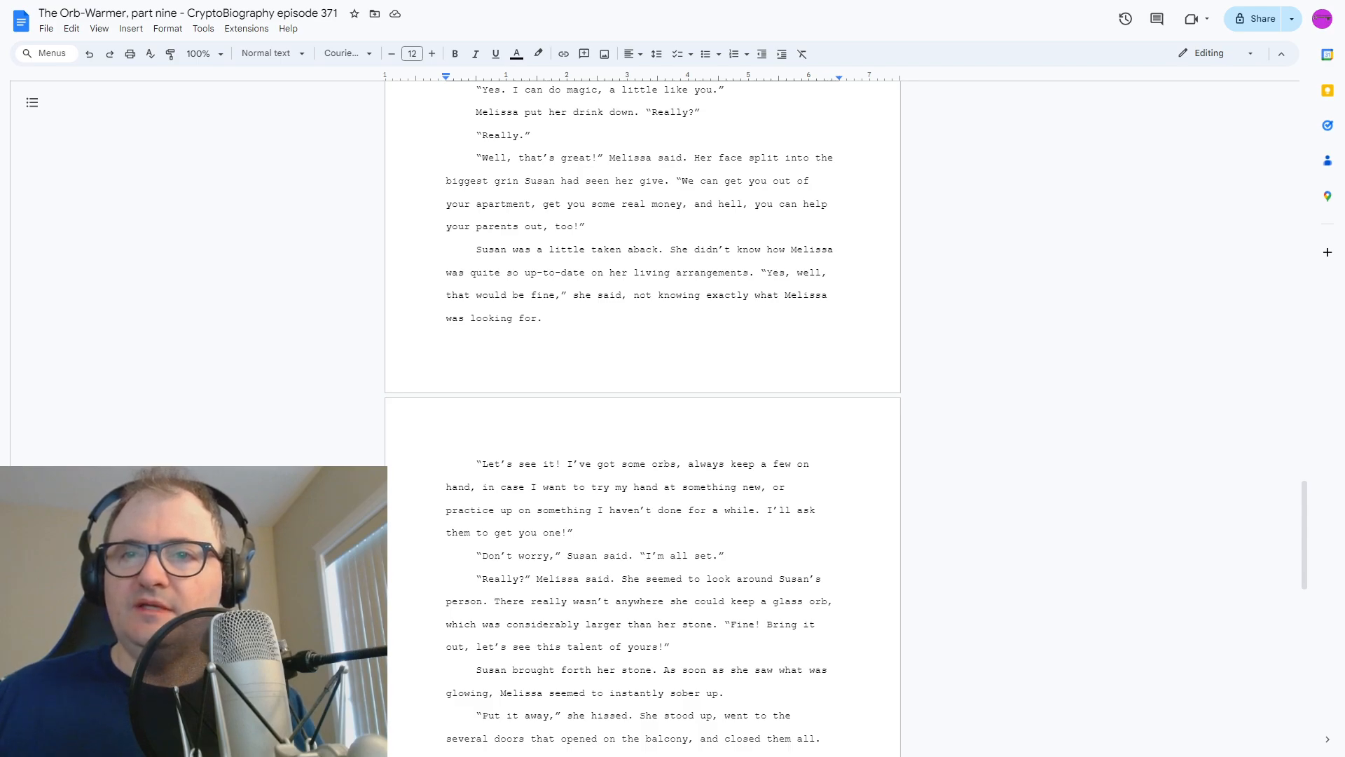
Scroll to the last page showing Susan's "What?" and the copyright notice
scroll(down, 3)
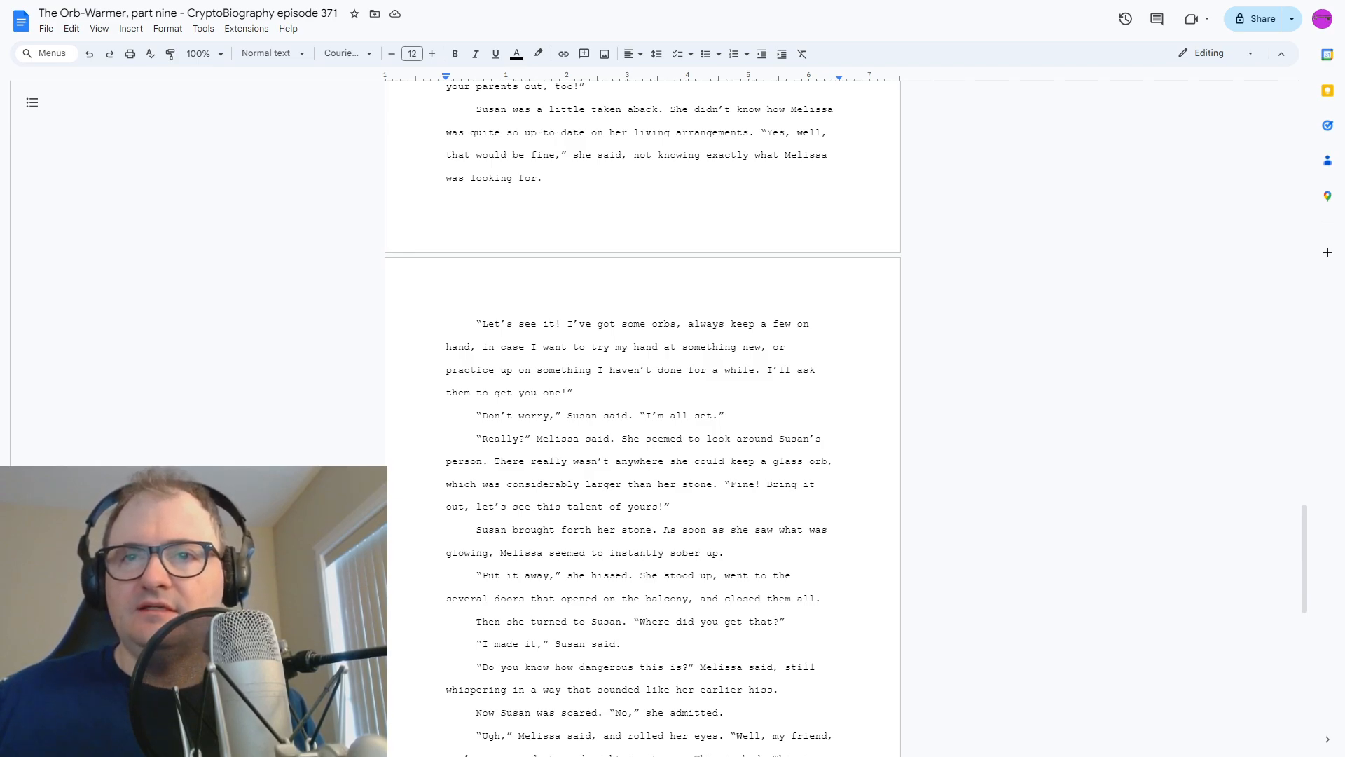
scroll(down, 3)
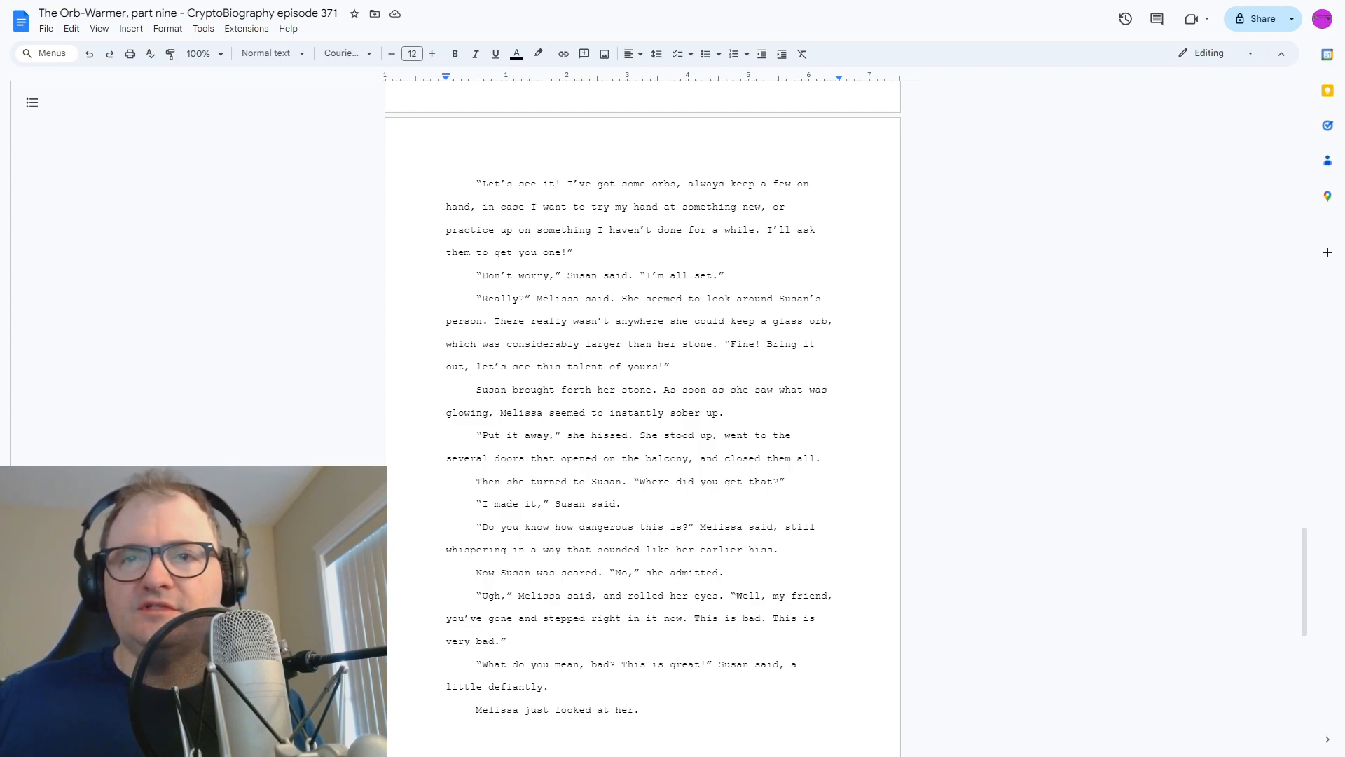
scroll(down, 3)
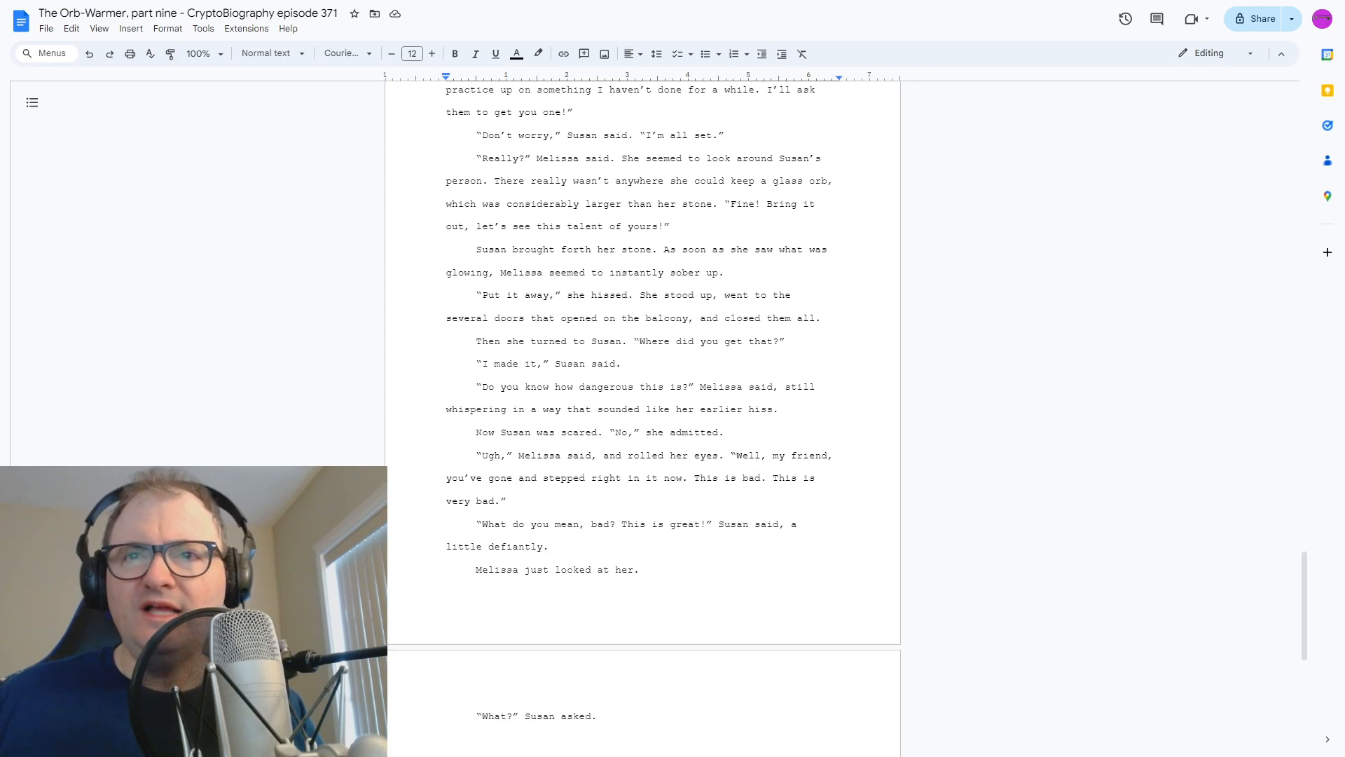
scroll(down, 3)
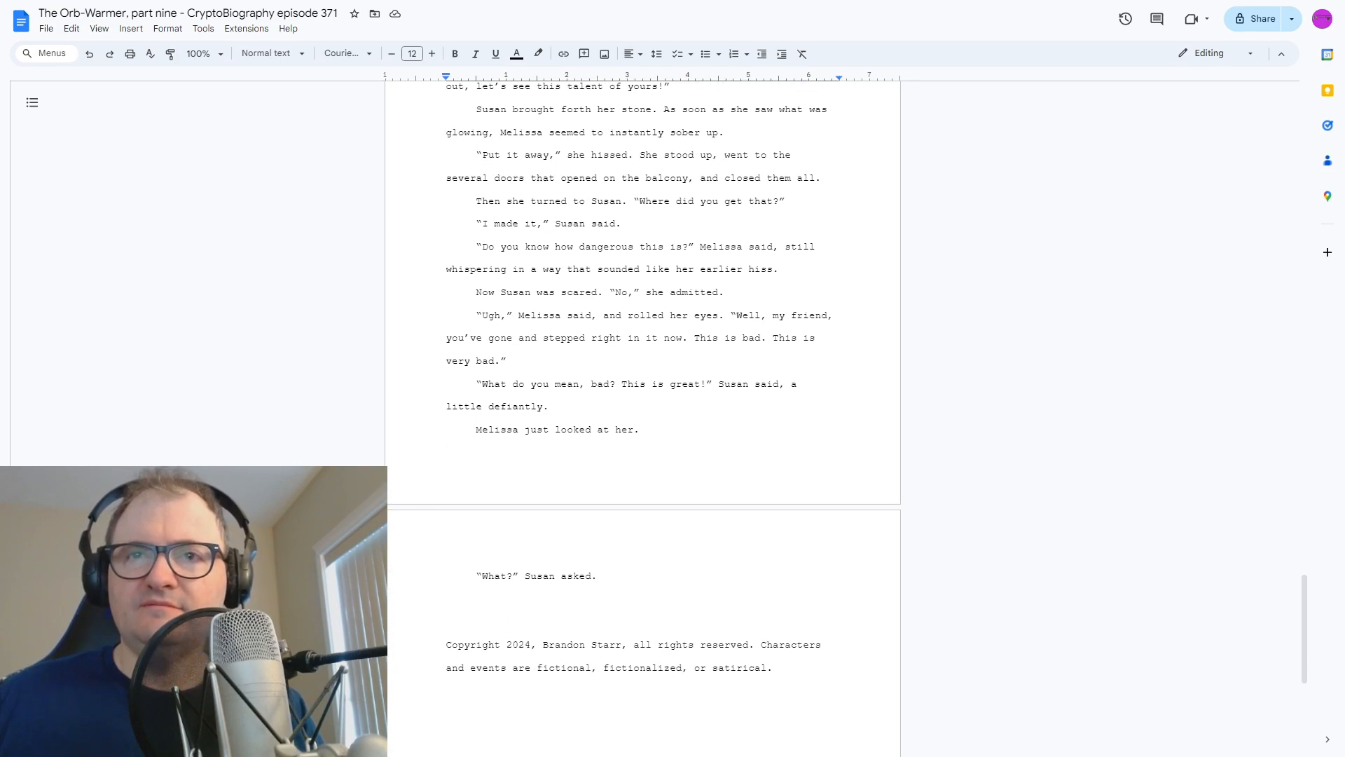